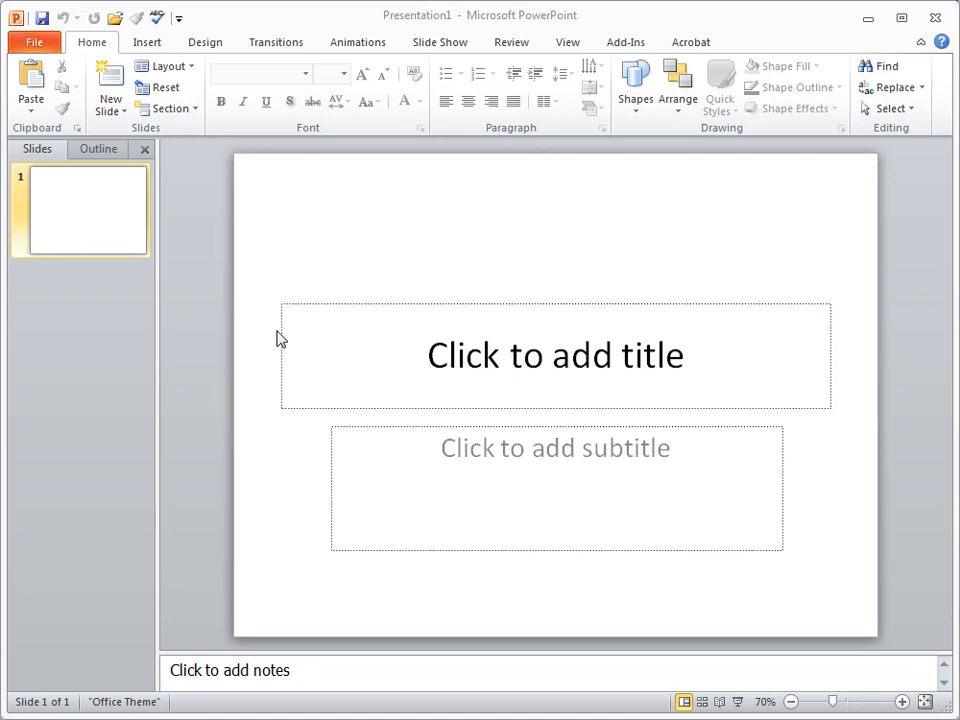
mouse_move(260, 333)
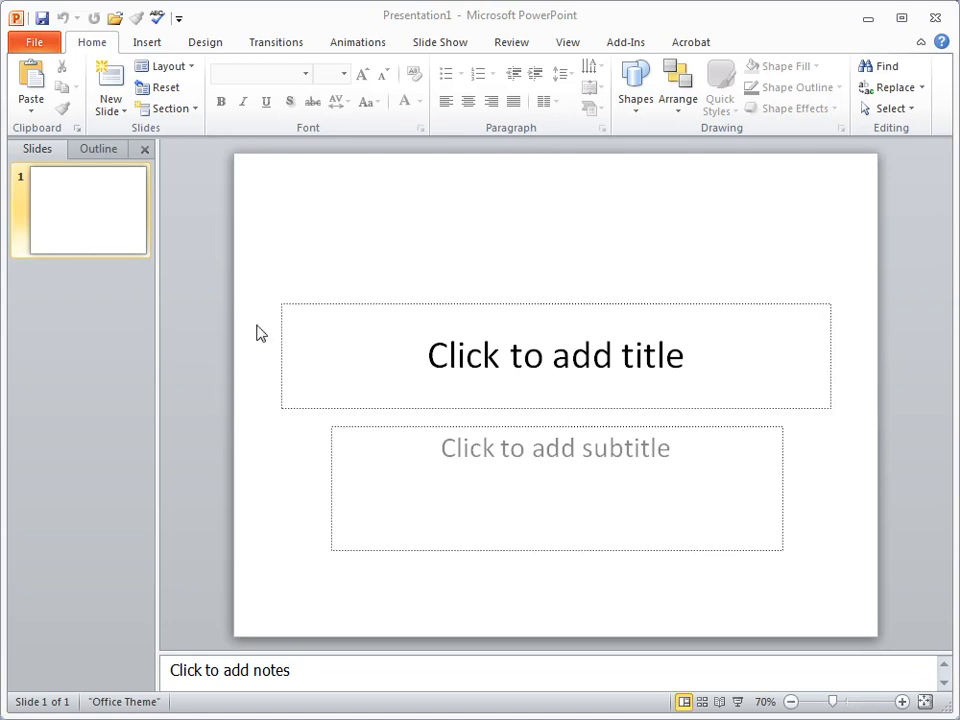
mouse_move(265, 304)
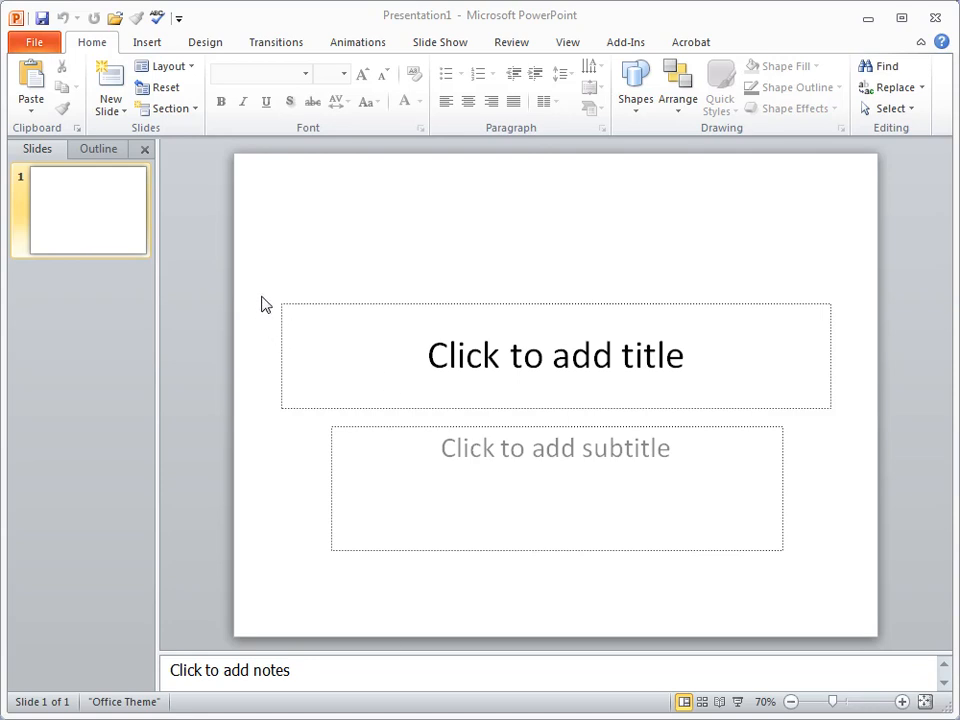
mouse_move(277, 268)
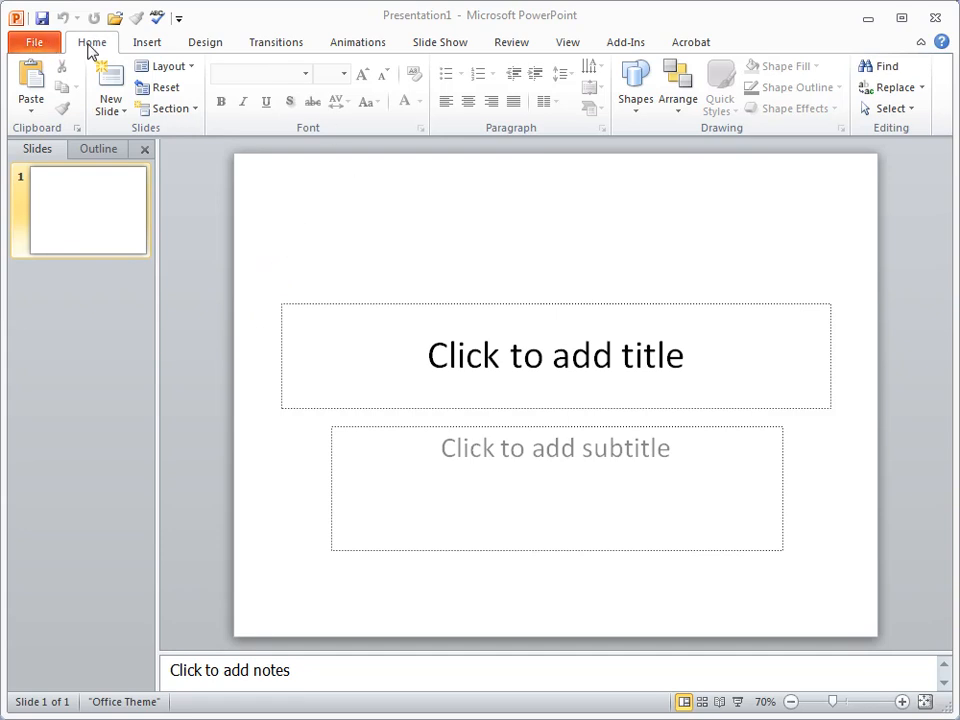
mouse_move(617, 48)
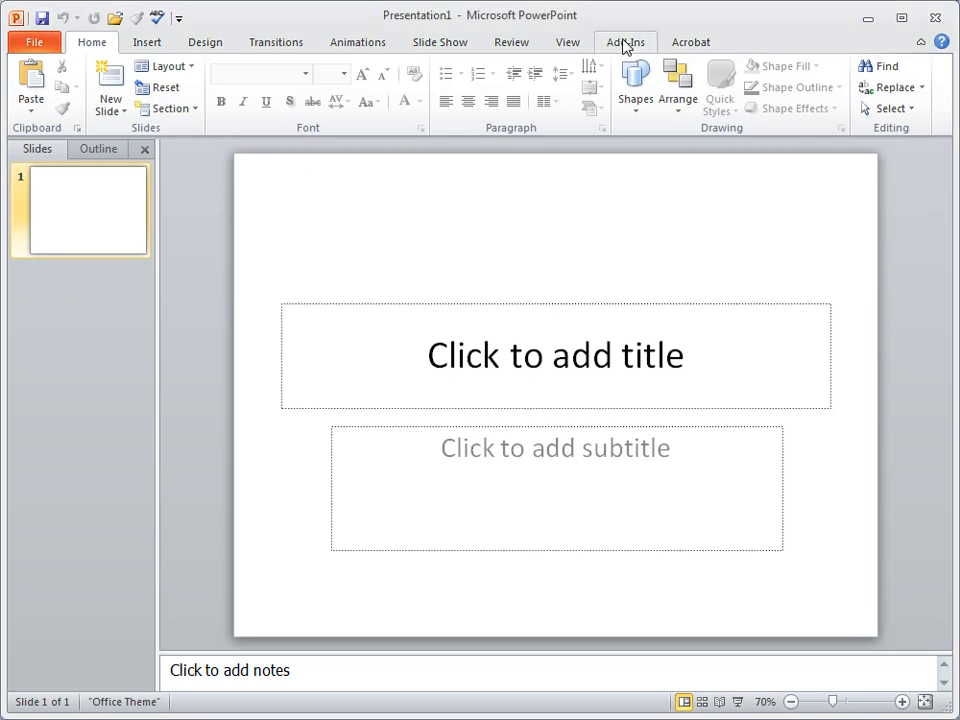
Show PowerPoint's Add-Ins tab with the Camtasia Custom Toolbars and Record button
click(625, 41)
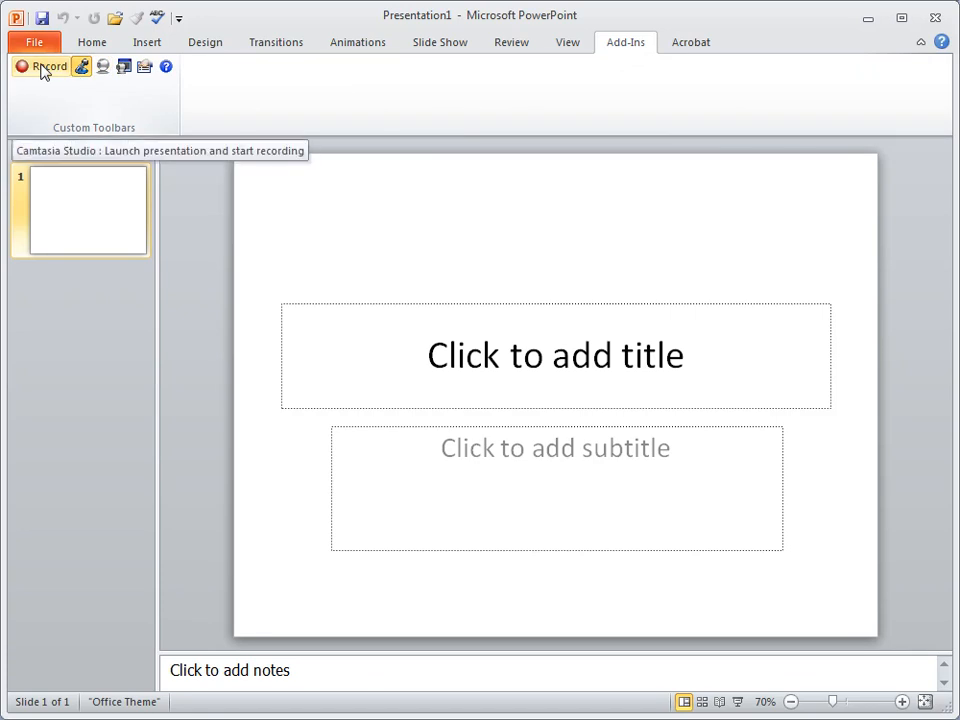
mouse_move(62, 70)
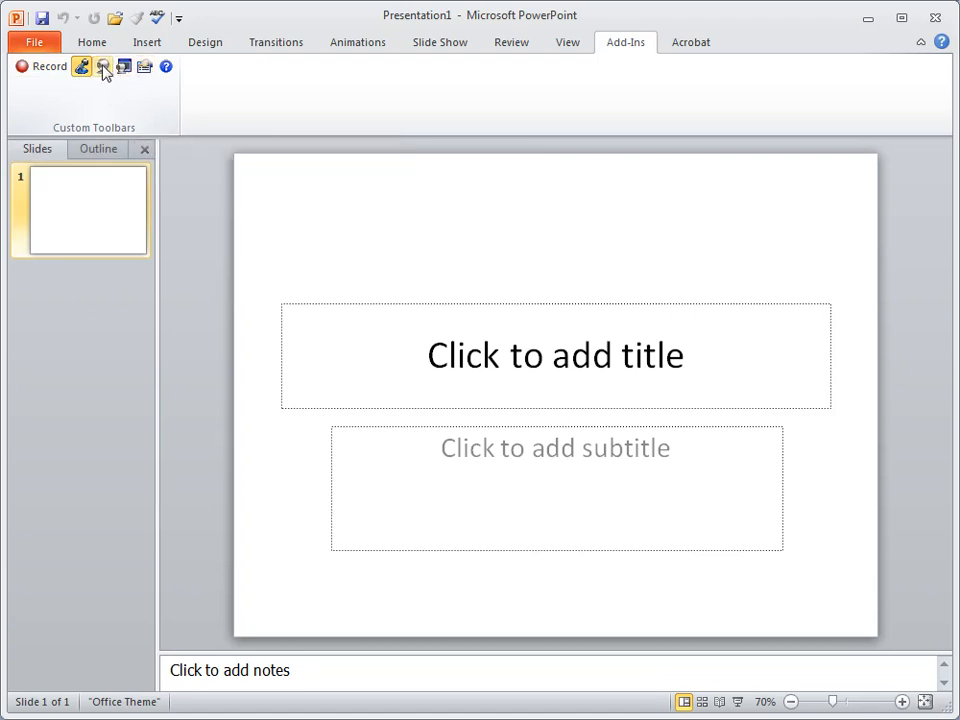
mouse_move(82, 66)
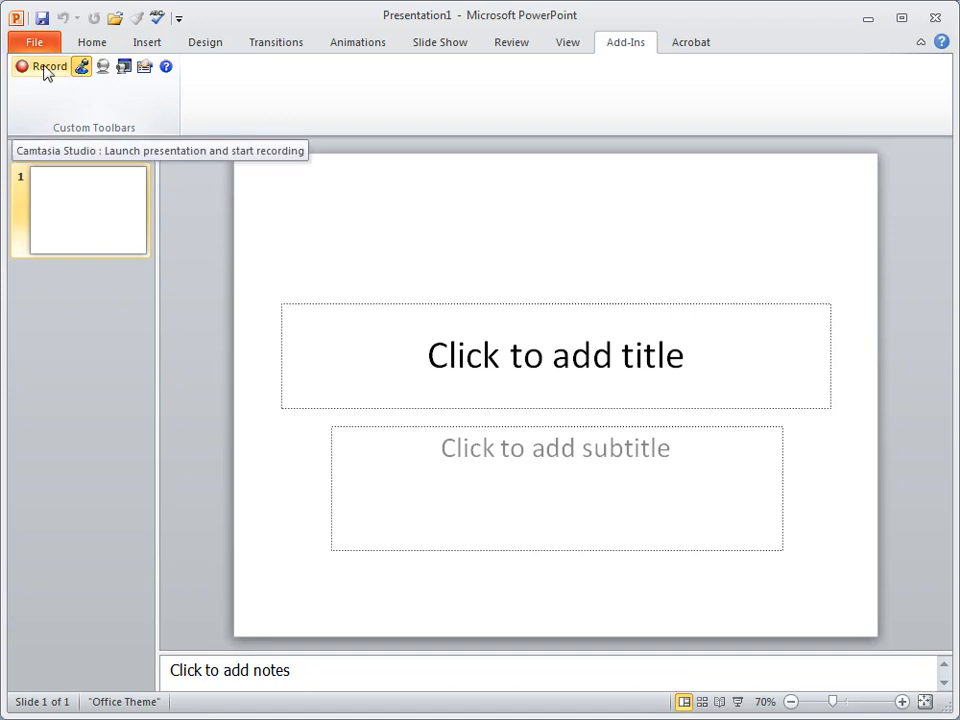
mouse_move(47, 100)
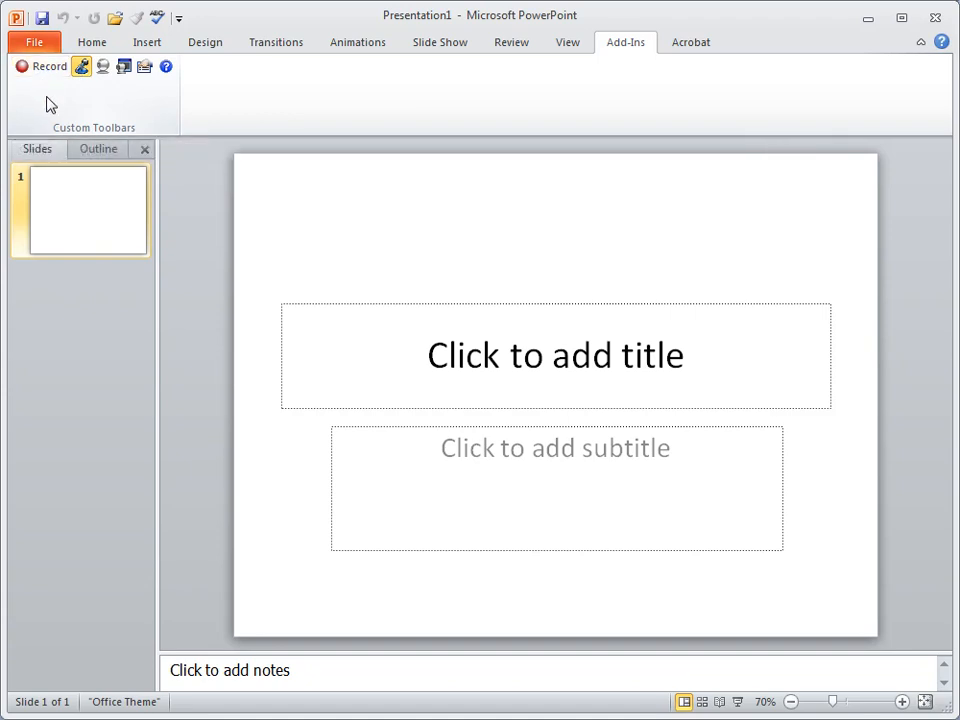
mouse_move(48, 66)
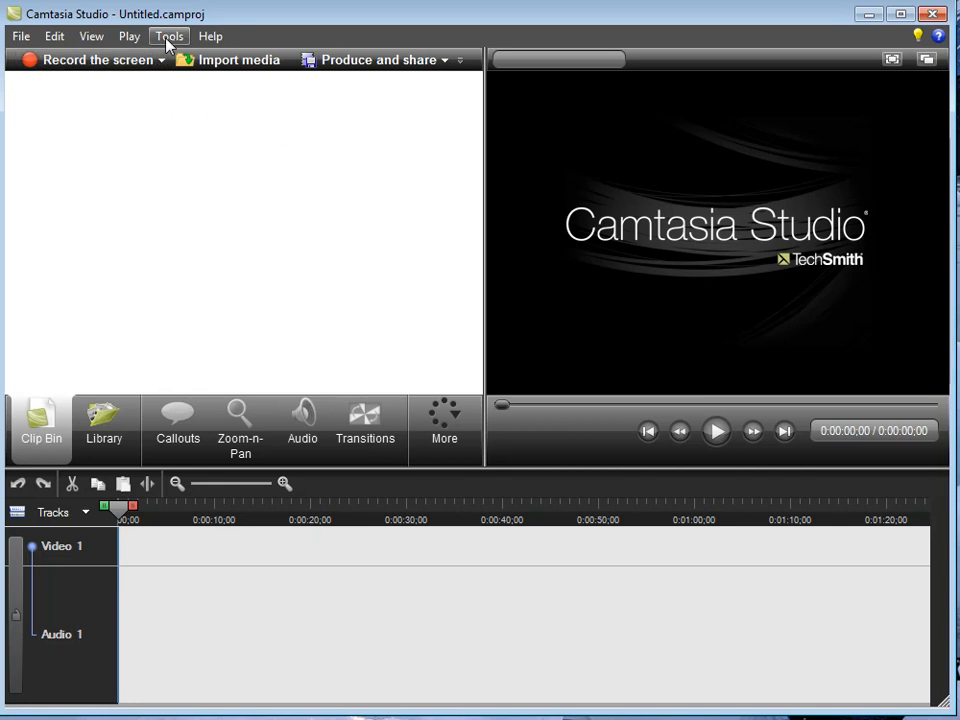
Open Camtasia Studio's Tools > Options dialog
click(168, 36)
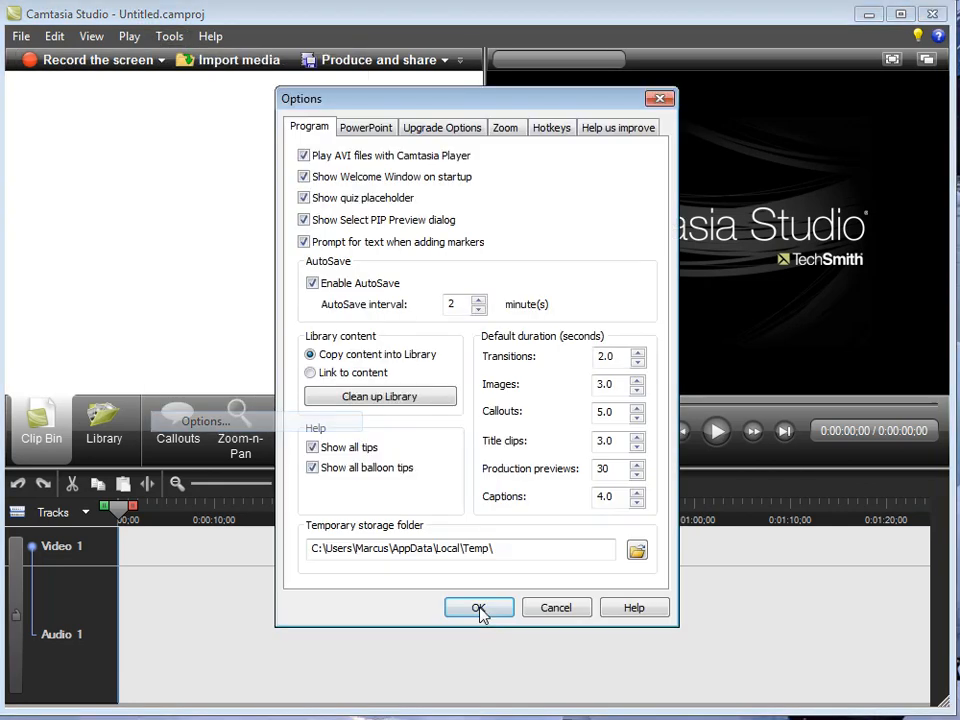
Check that Enable PowerPoint Add-in is on in the PowerPoint tab, then close with OK
click(366, 127)
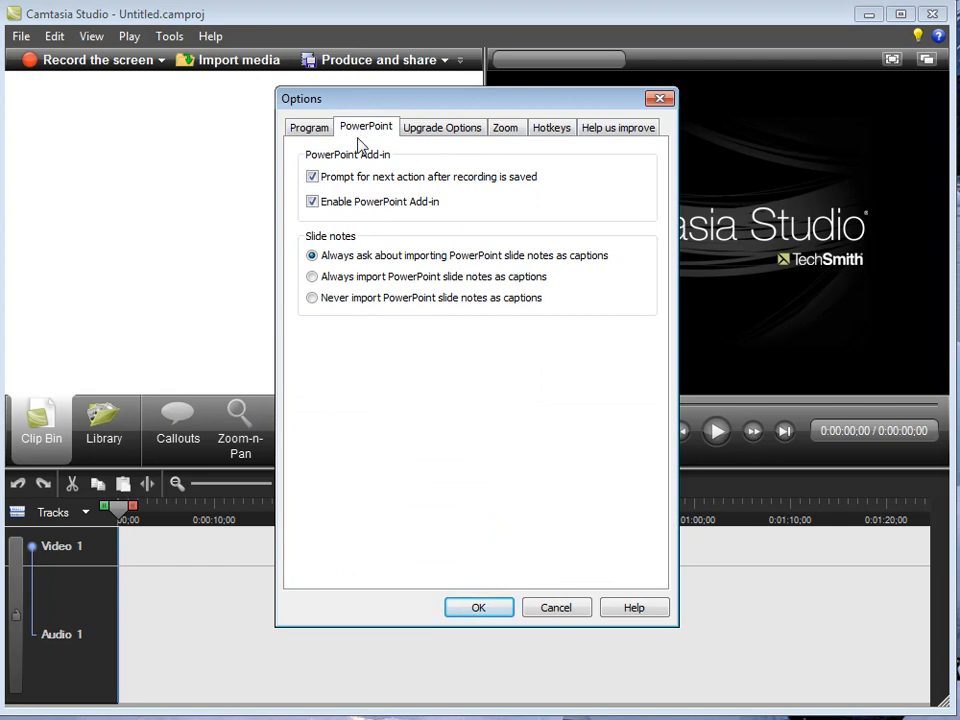
click(312, 201)
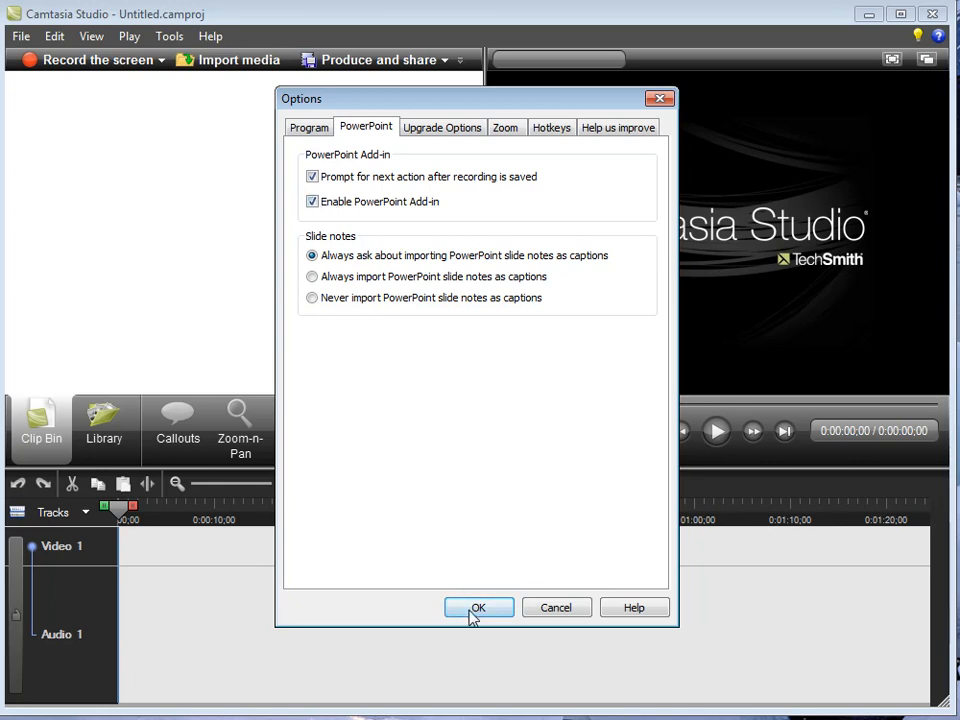
mouse_move(402, 161)
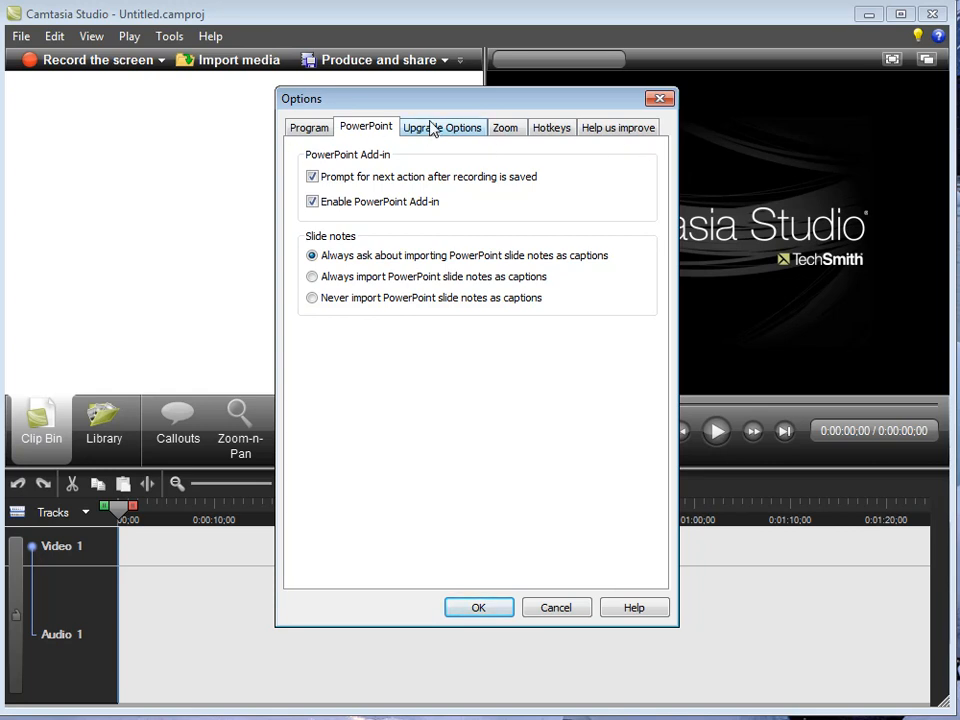
click(556, 607)
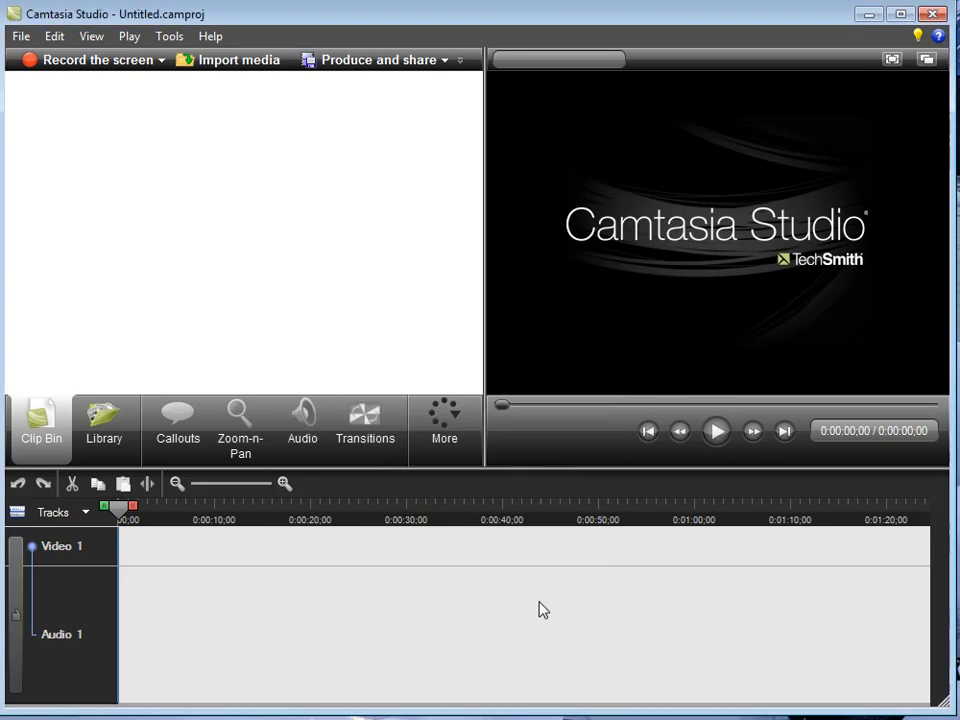
mouse_move(207, 179)
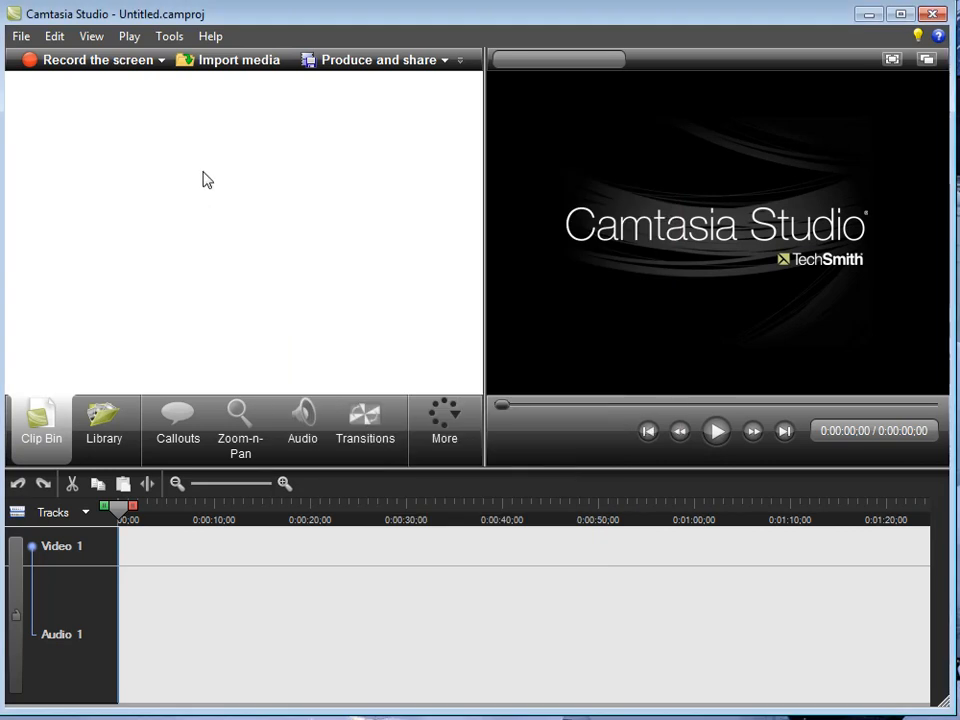